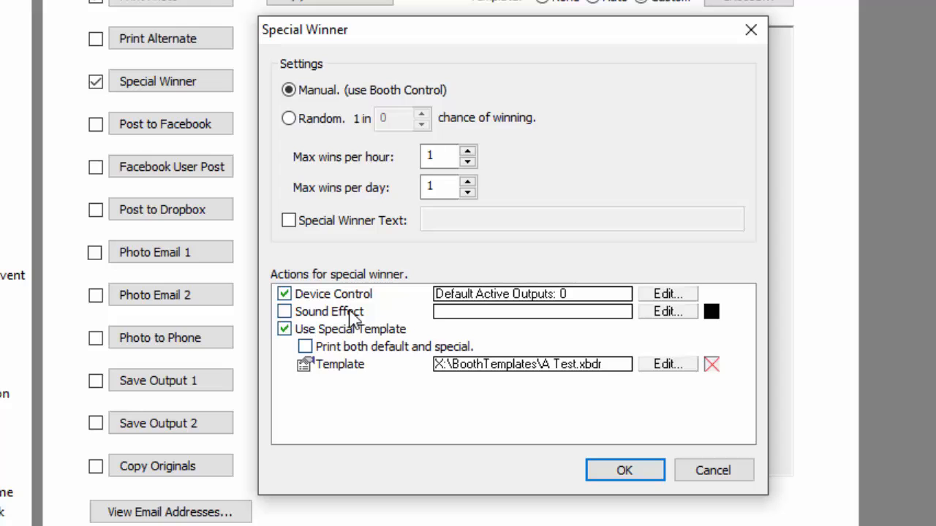
mouse_move(435, 373)
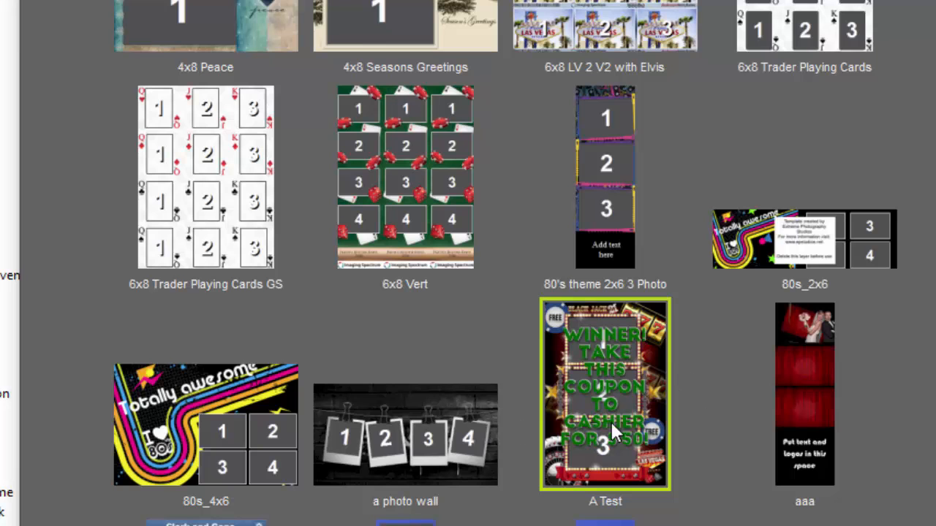
mouse_move(589, 347)
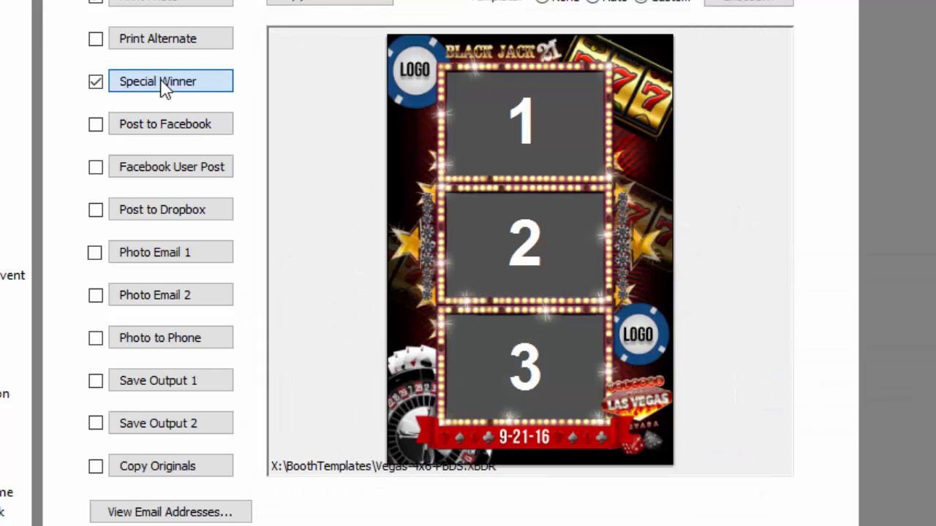
- Open the Special Winner settings and its Device Control actions, showing the output 0 toggle for 5 seconds
left_click(170, 81)
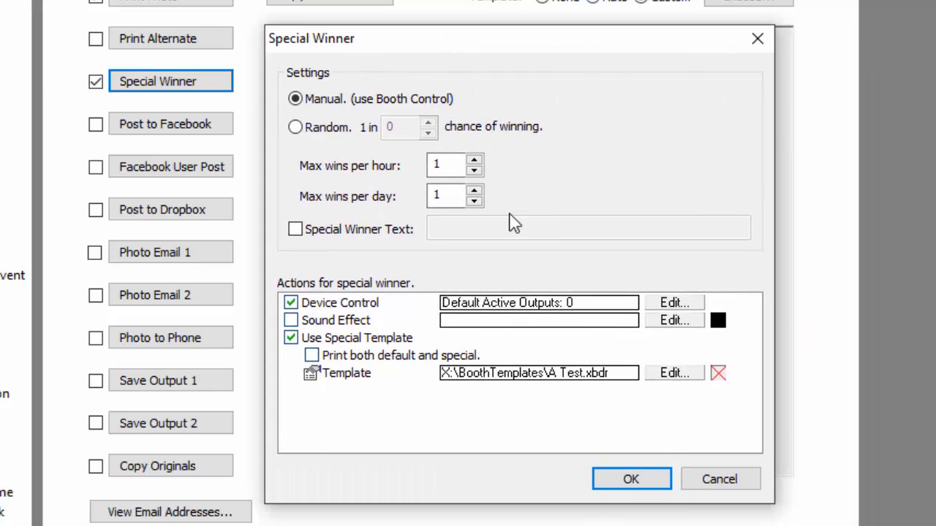
mouse_move(563, 385)
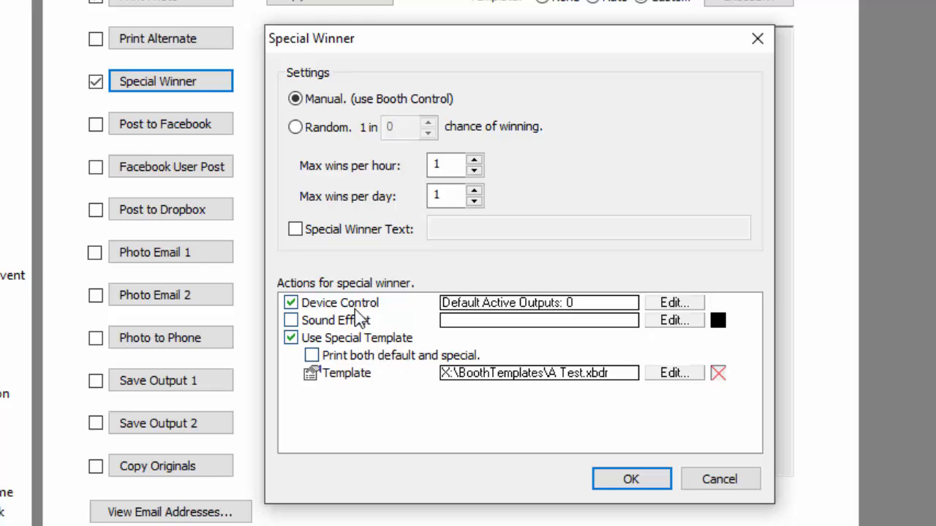
mouse_move(577, 312)
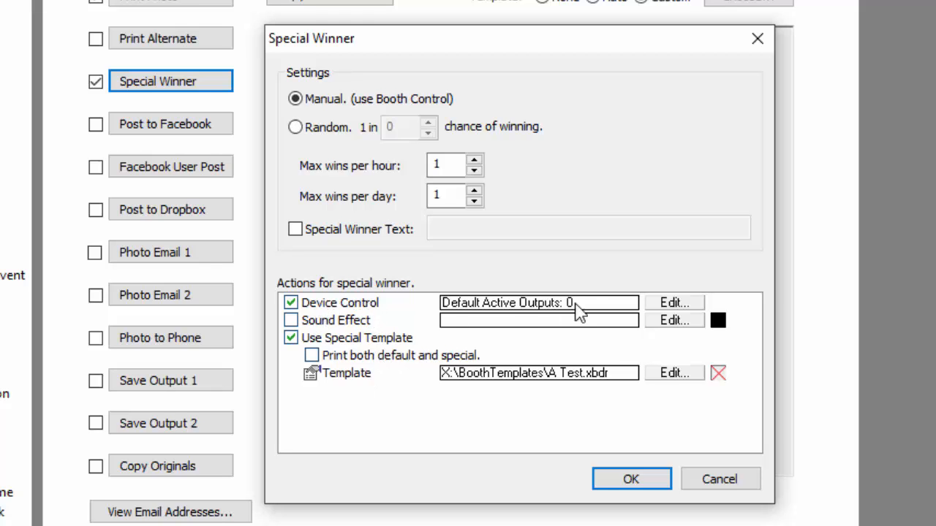
mouse_move(665, 310)
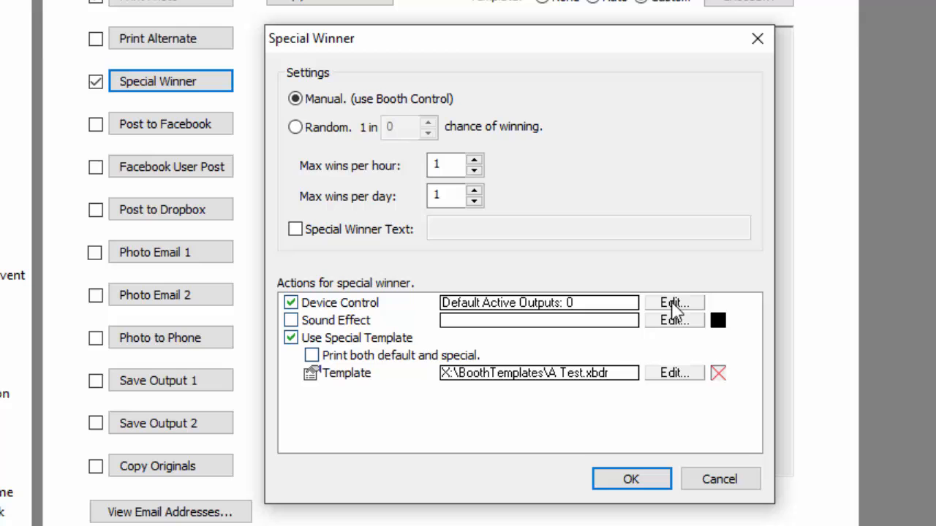
mouse_move(676, 310)
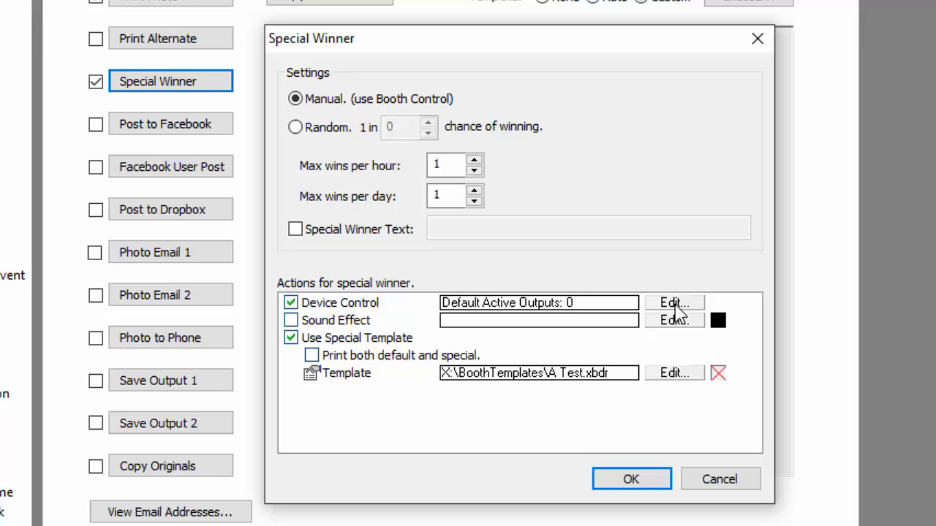
mouse_move(678, 312)
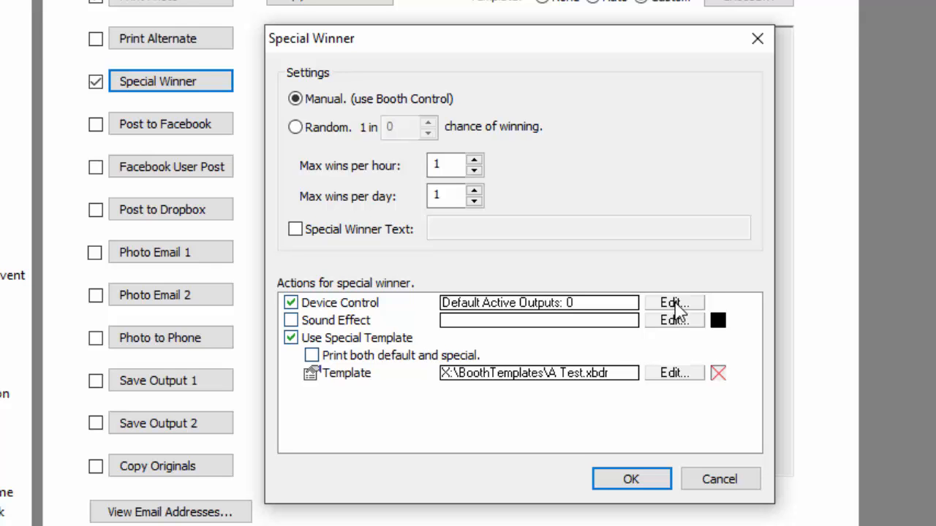
left_click(673, 302)
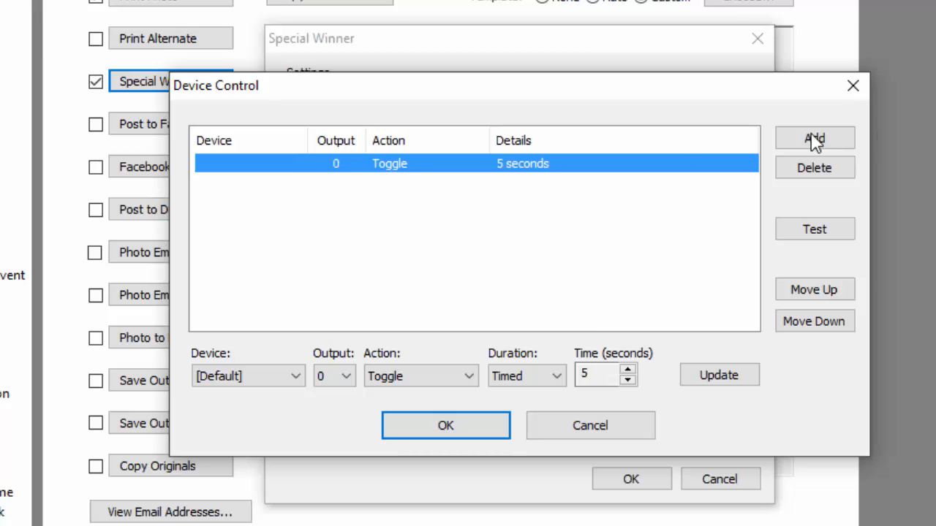
- Browse the available device action types such as Off, On, Toggle, Blink and Sound
left_click(814, 138)
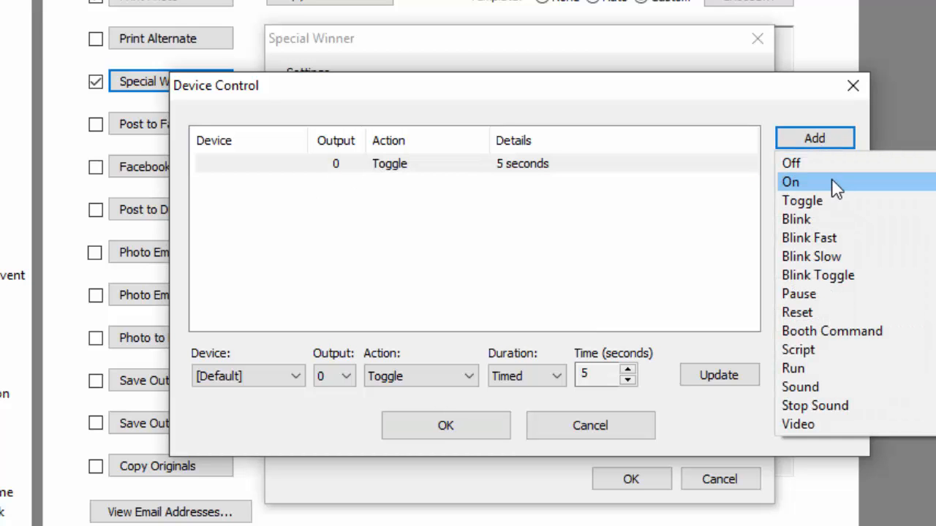
mouse_move(844, 283)
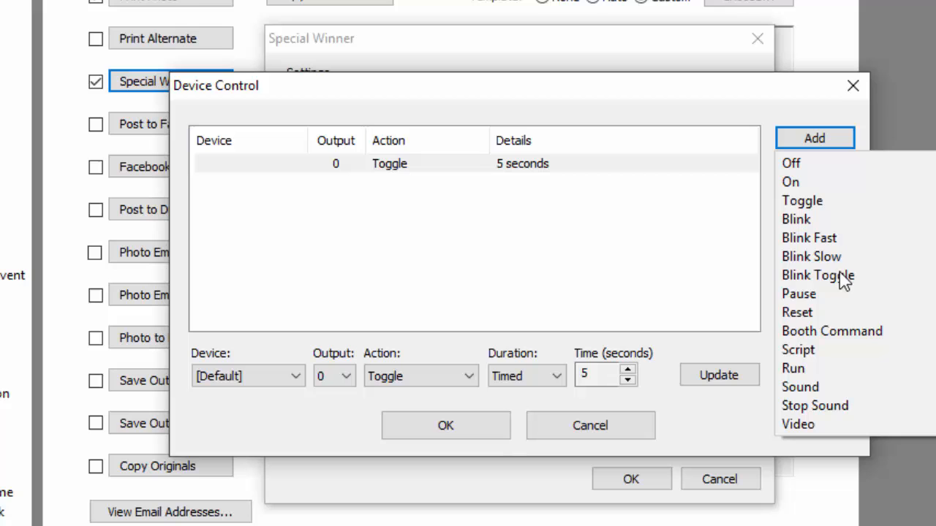
mouse_move(798, 424)
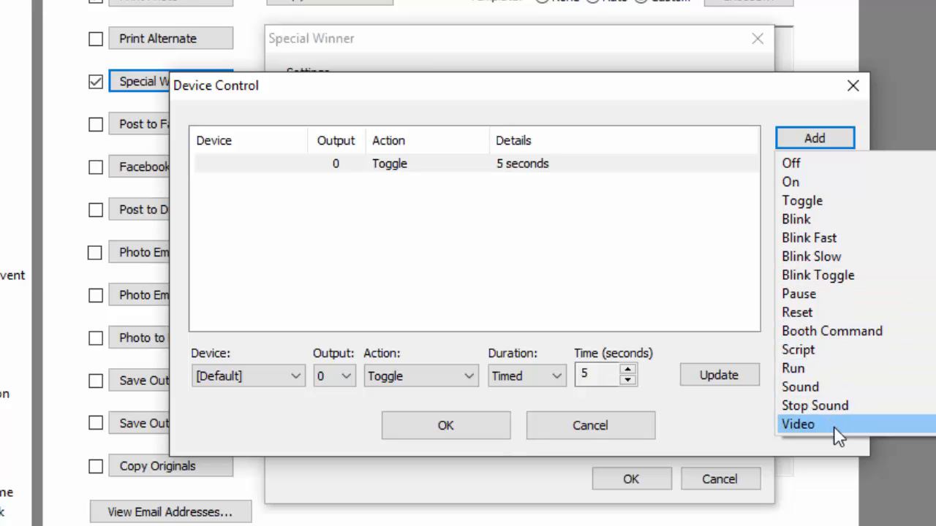
mouse_move(798, 349)
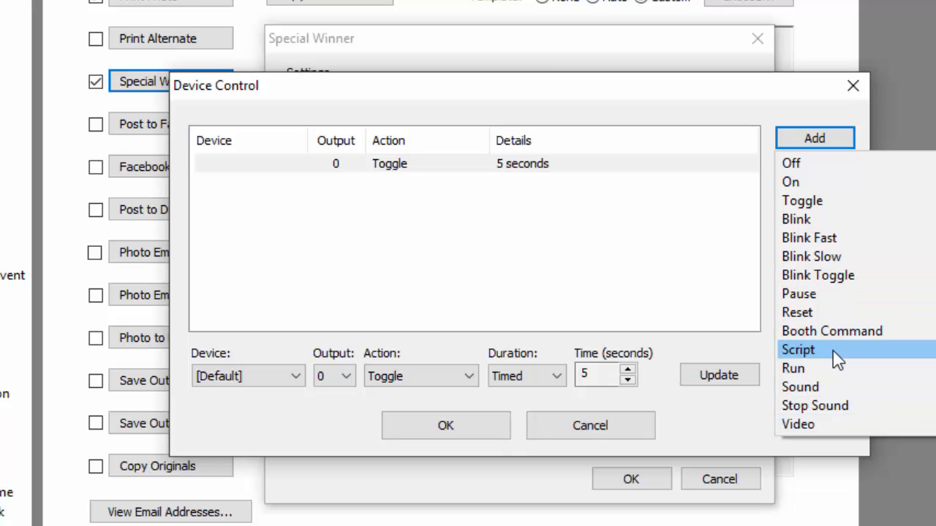
mouse_move(755, 281)
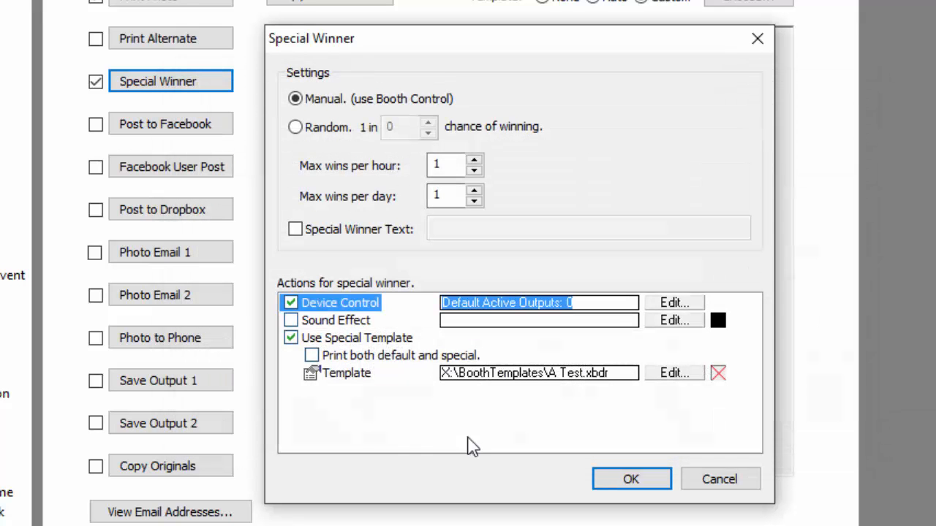
mouse_move(386, 369)
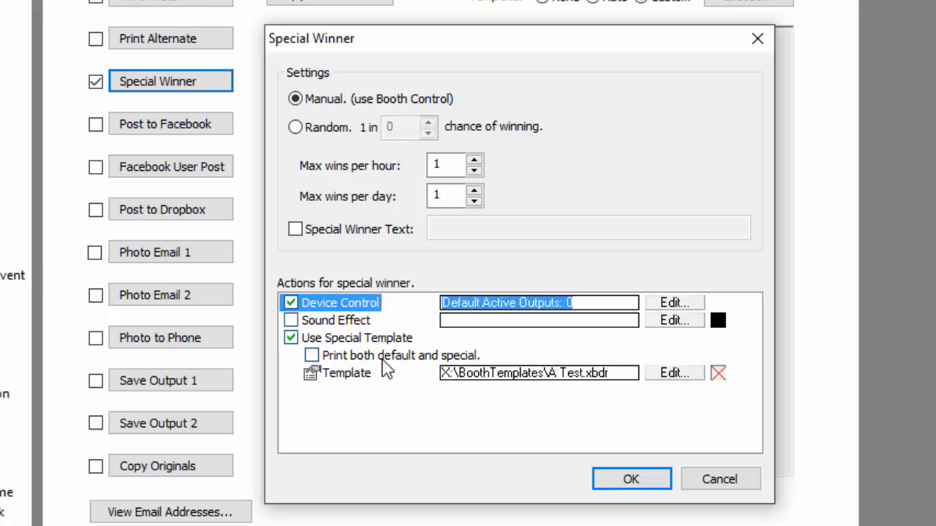